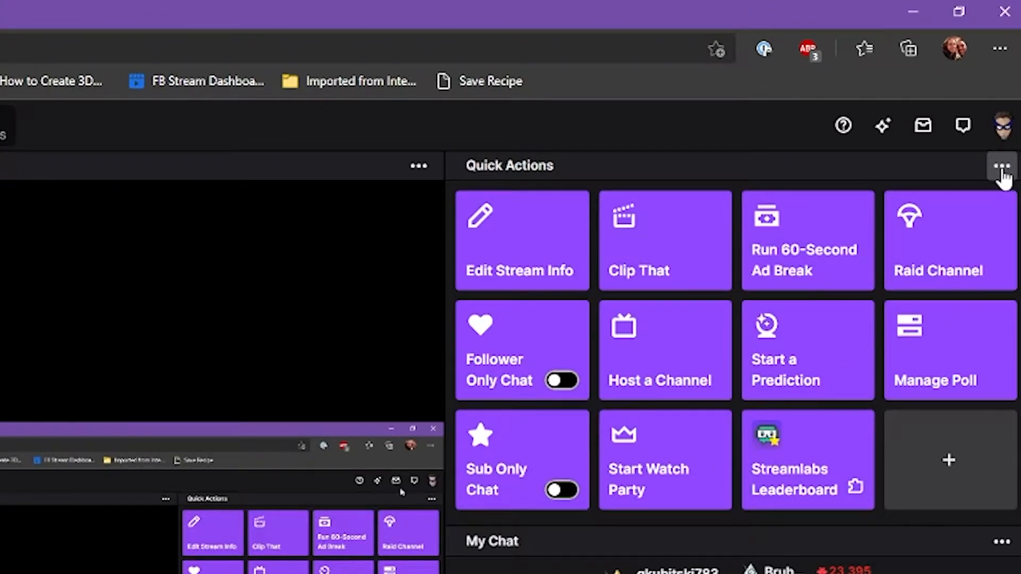
Step: Pop the Quick Actions panel out of Twitch Stream Manager via its three-dot menu
click(1002, 165)
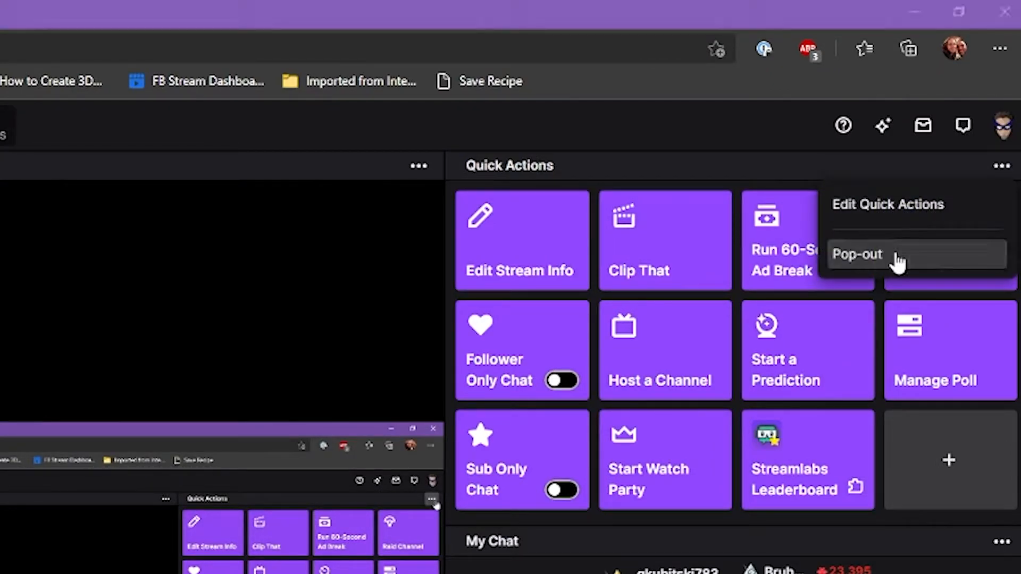
click(857, 254)
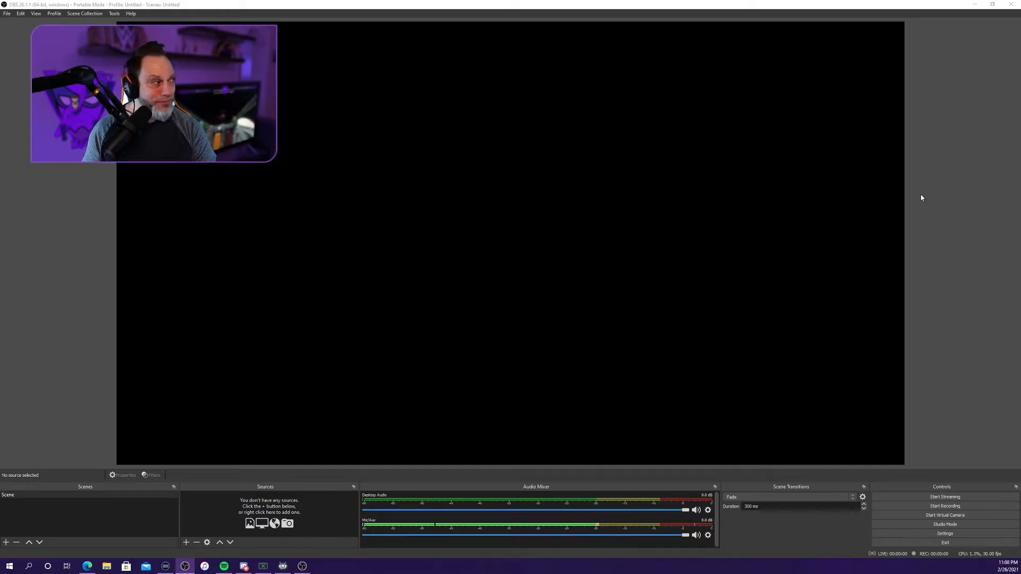
mouse_move(46, 16)
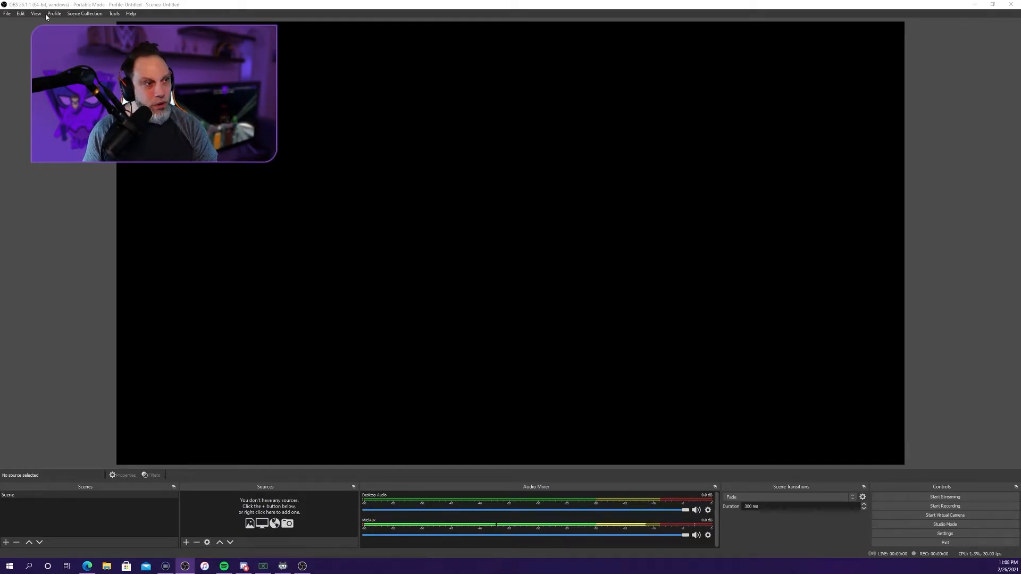
Step: Create a Quick Action custom browser dock with the Twitch quick-actions popout URL and apply it
click(36, 13)
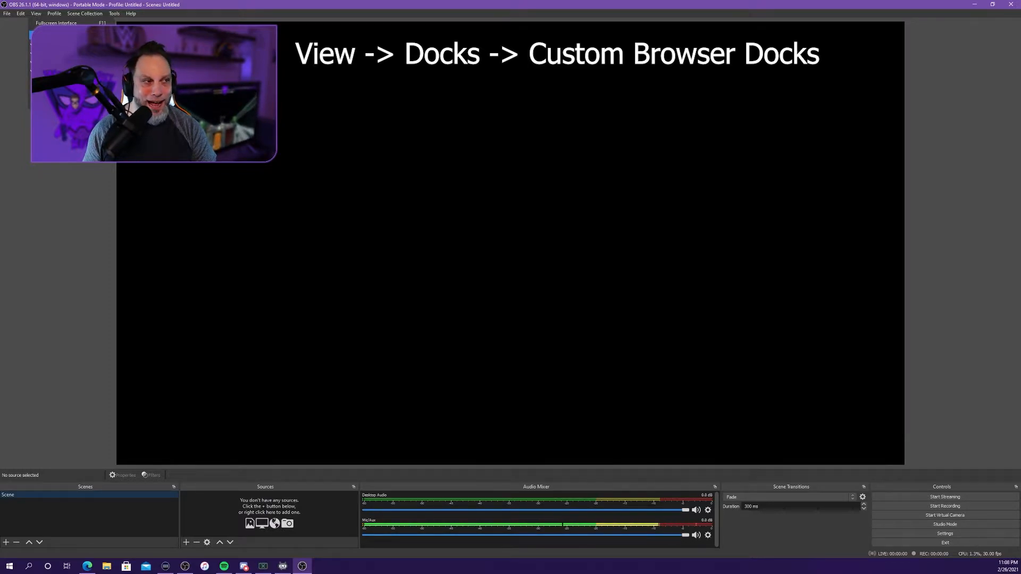
click(36, 13)
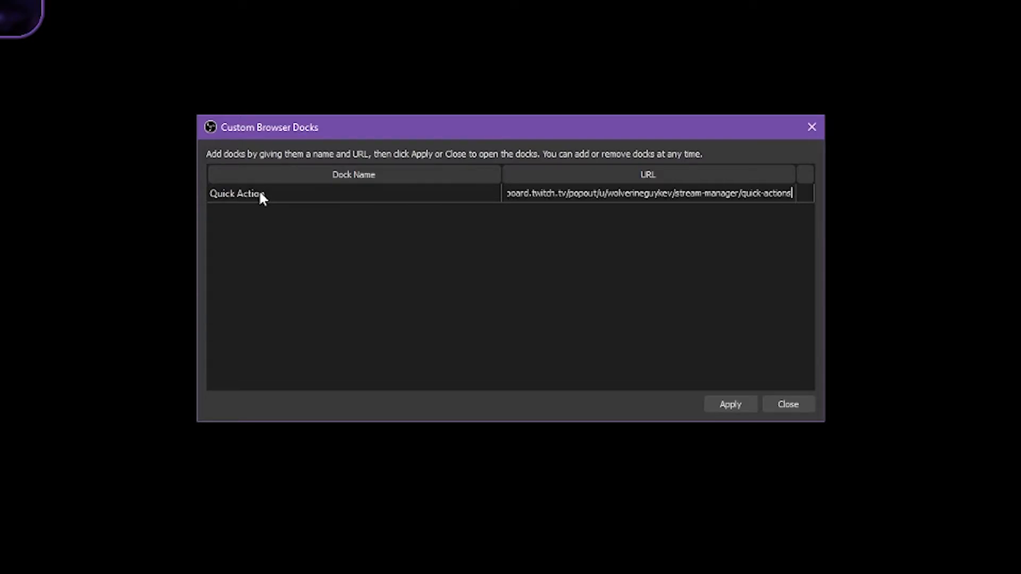
click(730, 404)
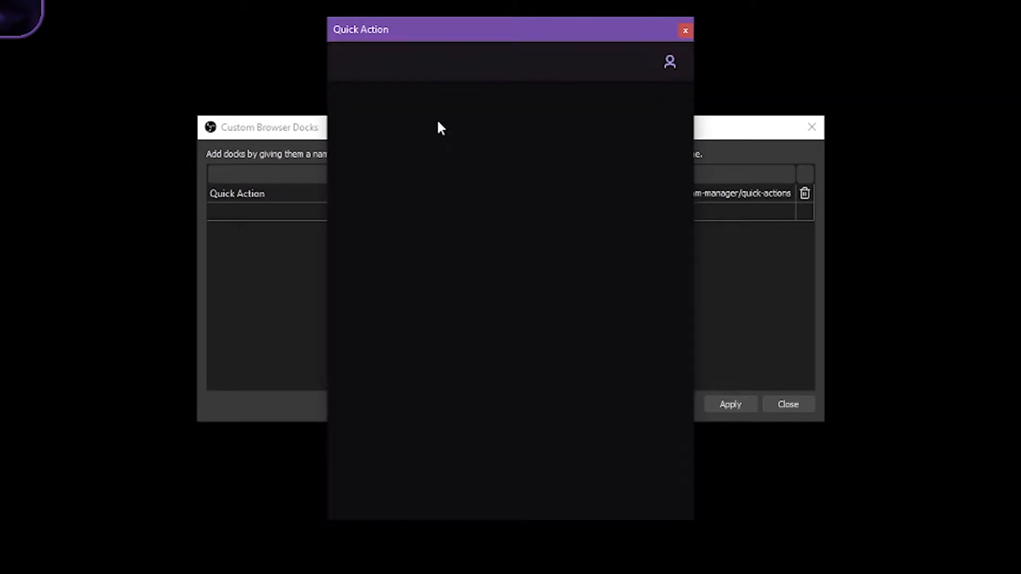
Step: Log in to Twitch in the Quick Action dock and submit the authenticator code
click(669, 62)
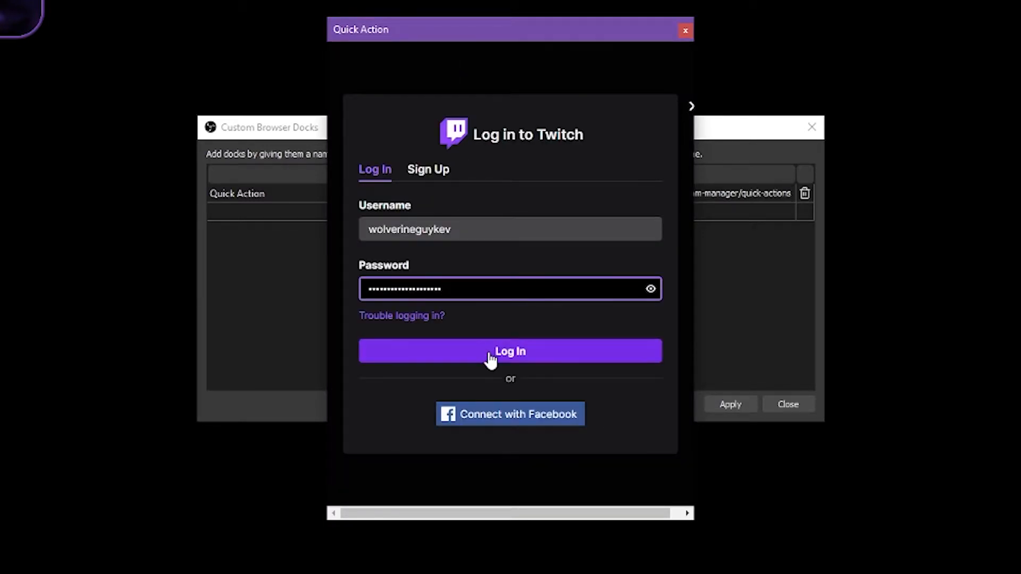
click(509, 351)
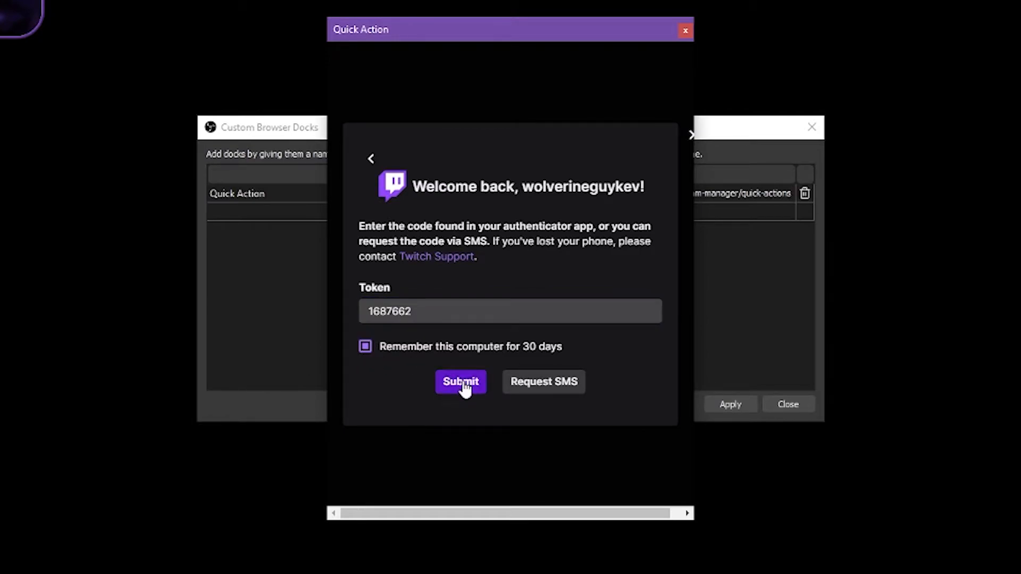
click(459, 382)
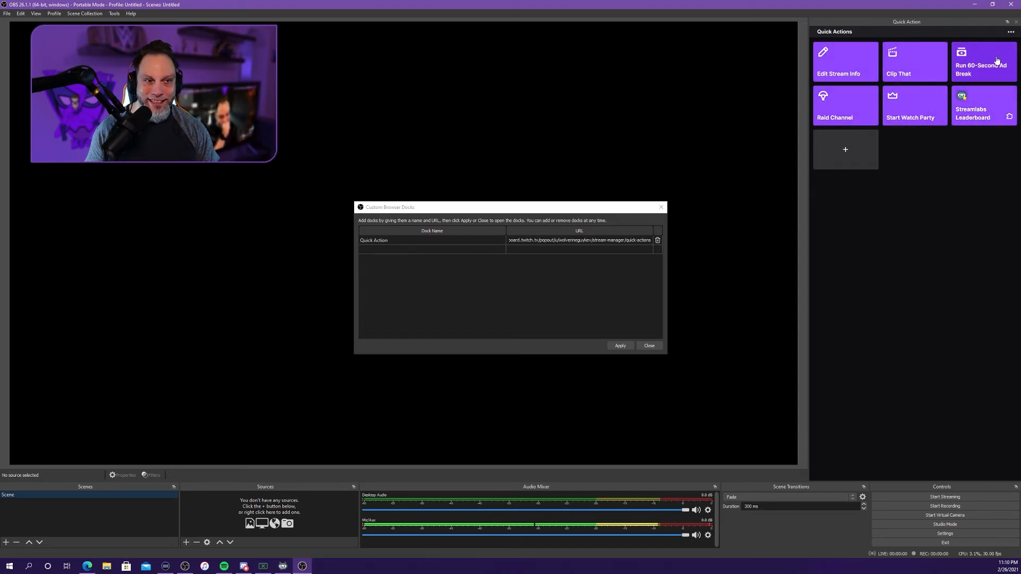
mouse_move(838, 128)
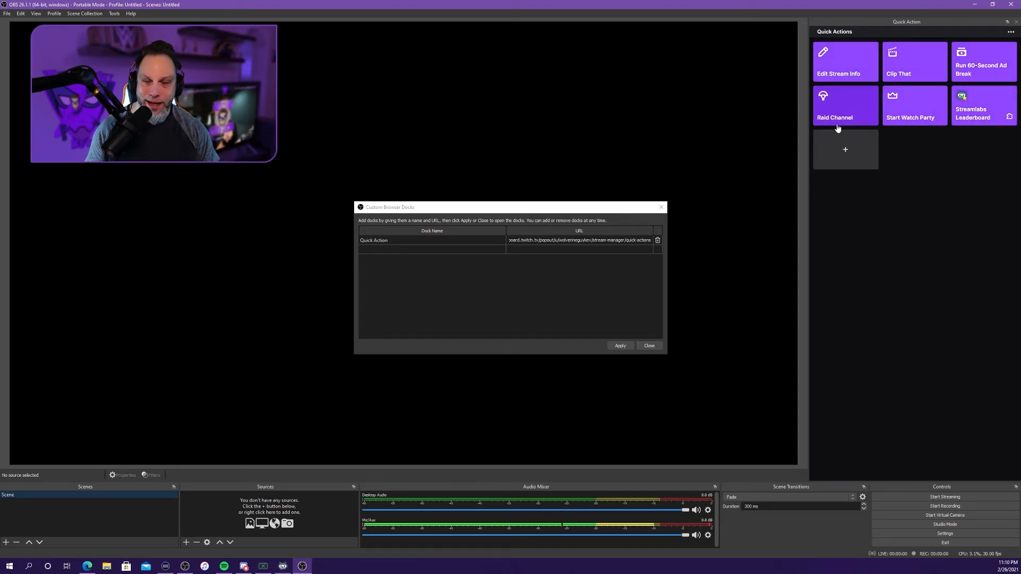